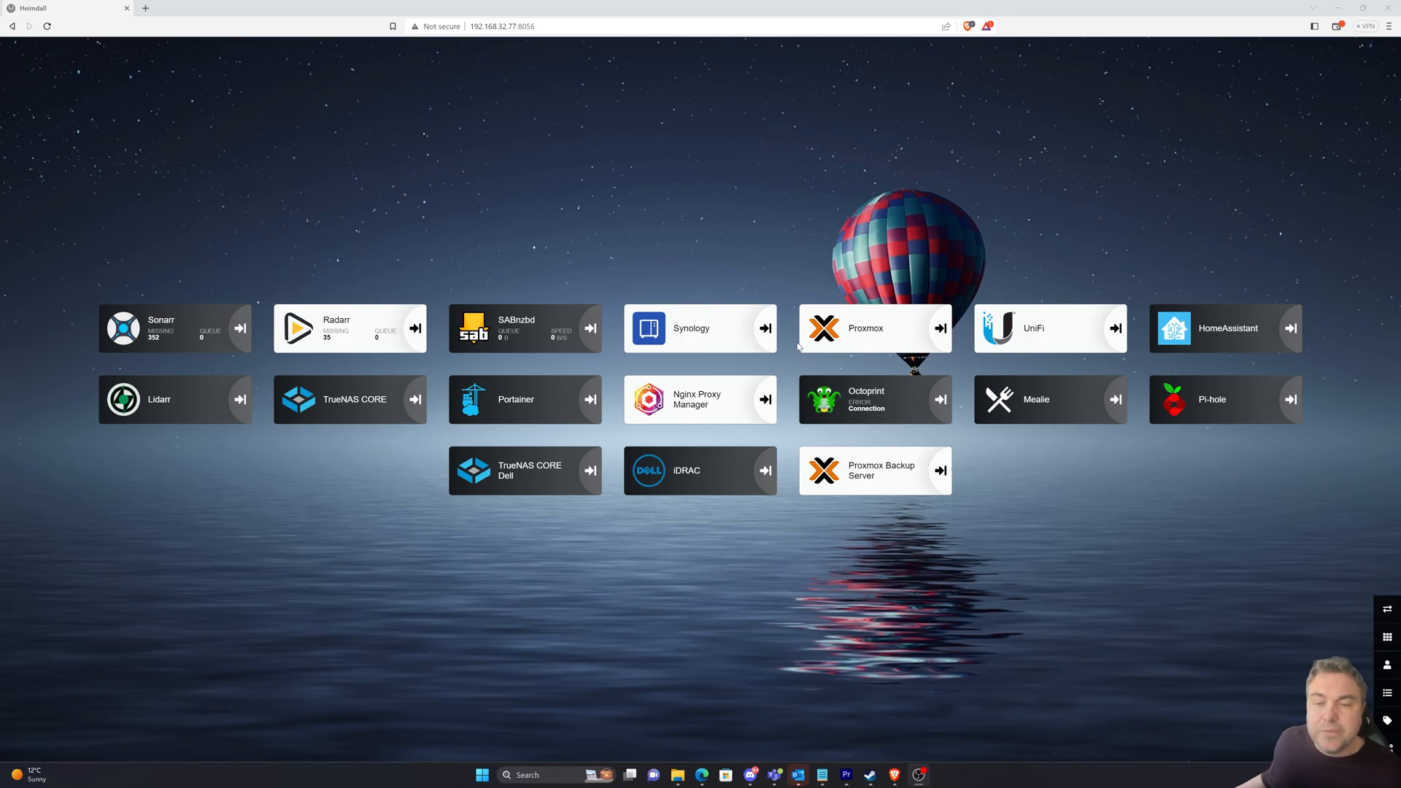
- Open the Proxmox tile and proceed past the certificate warning to 192.168.32.172
click(867, 328)
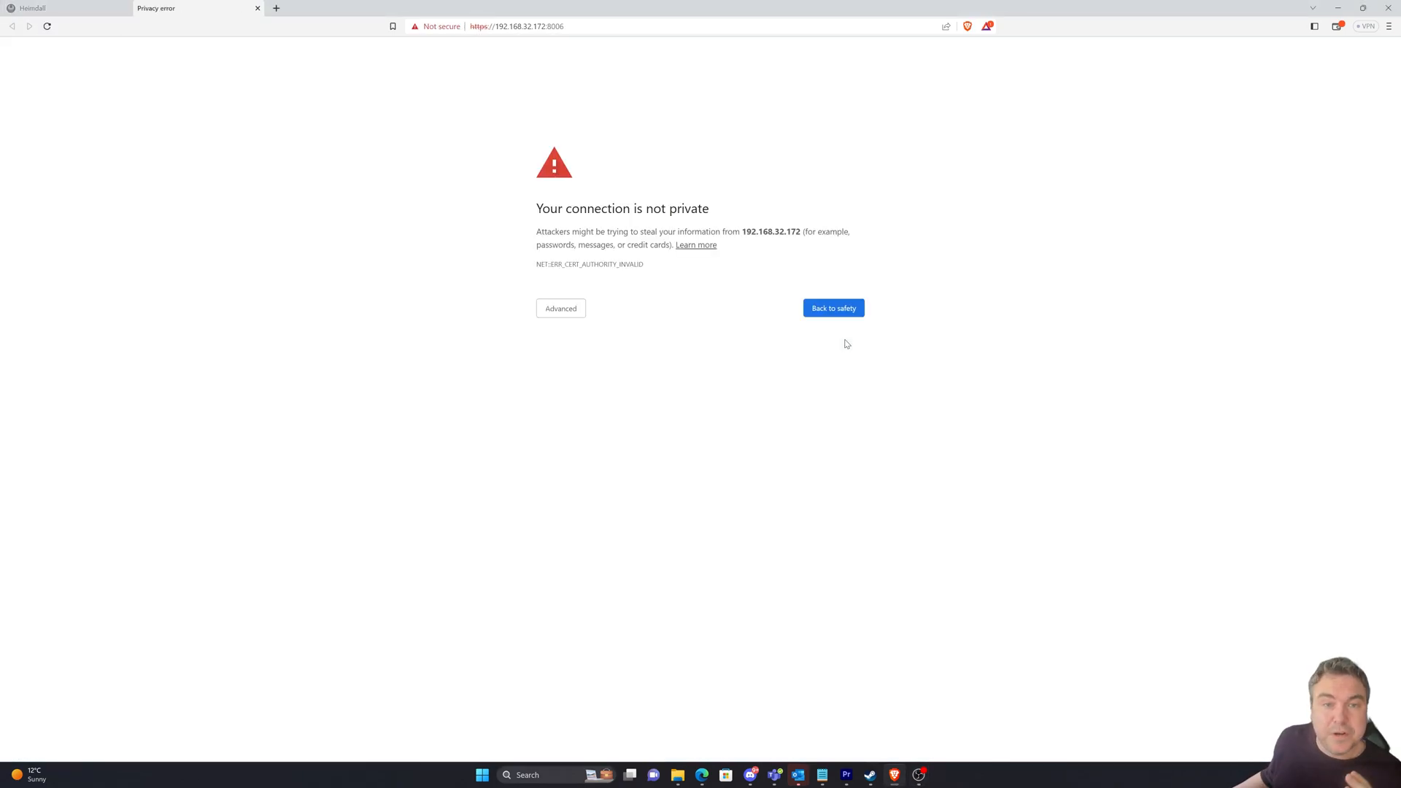
click(560, 308)
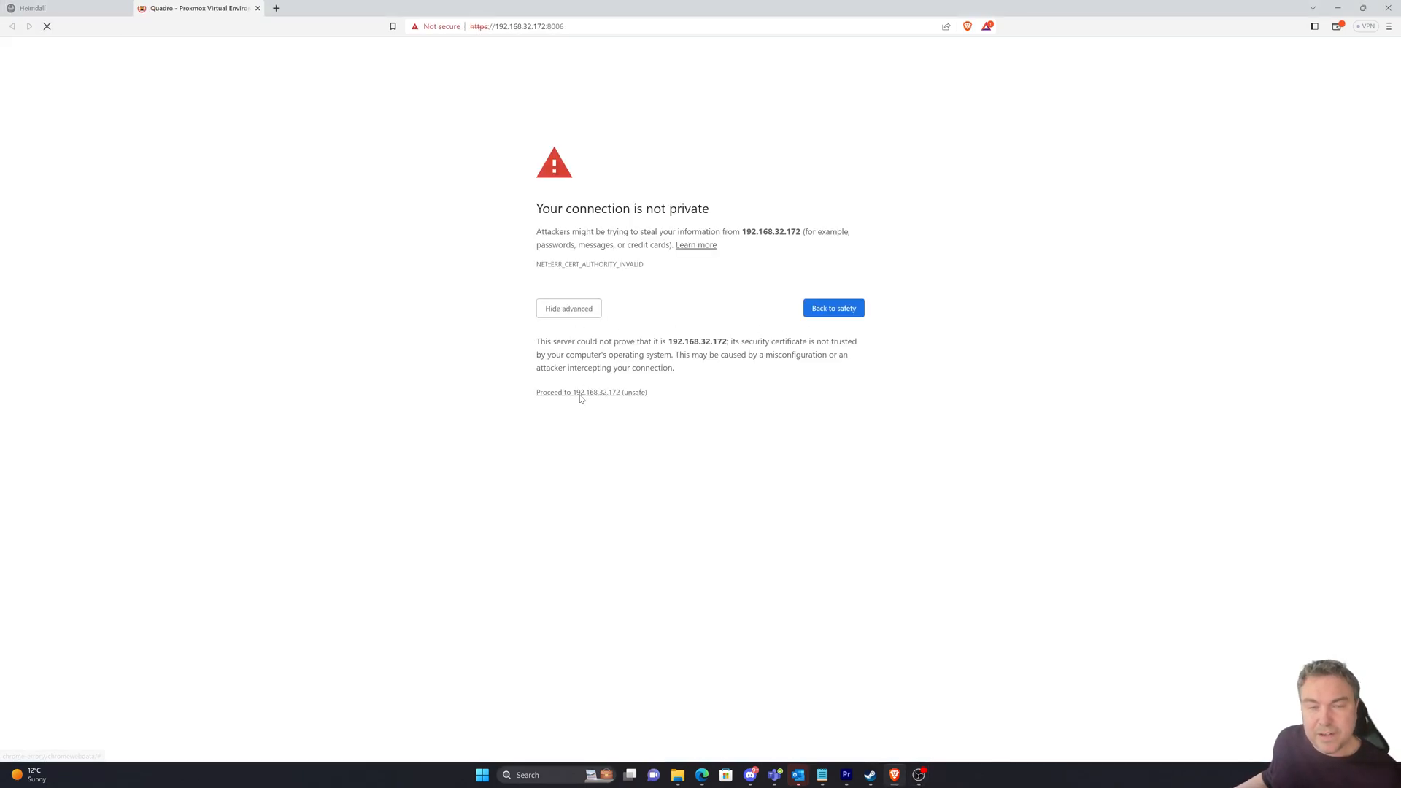
click(592, 393)
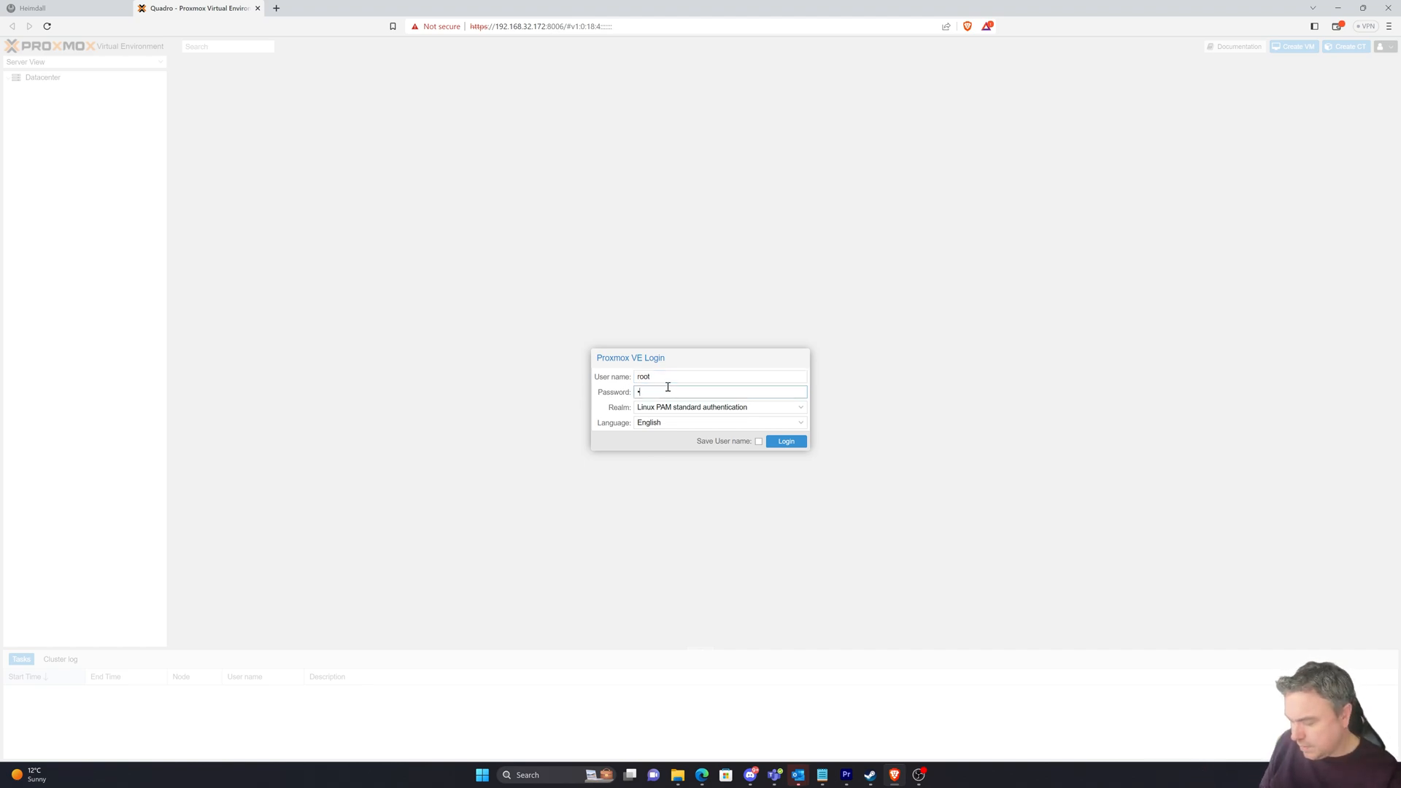
- Log in with the root password and dismiss the 'No valid subscription' notice
text(password)
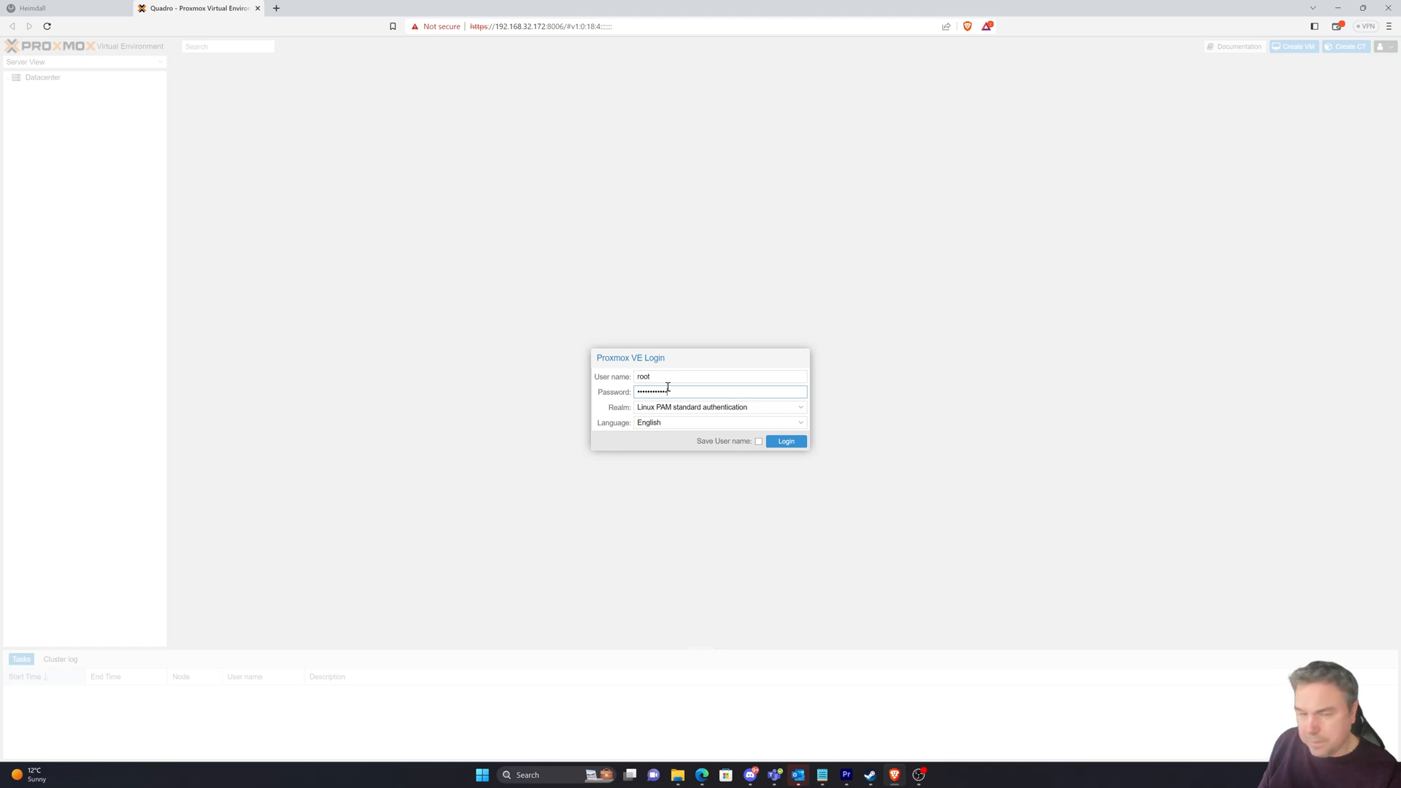
click(785, 441)
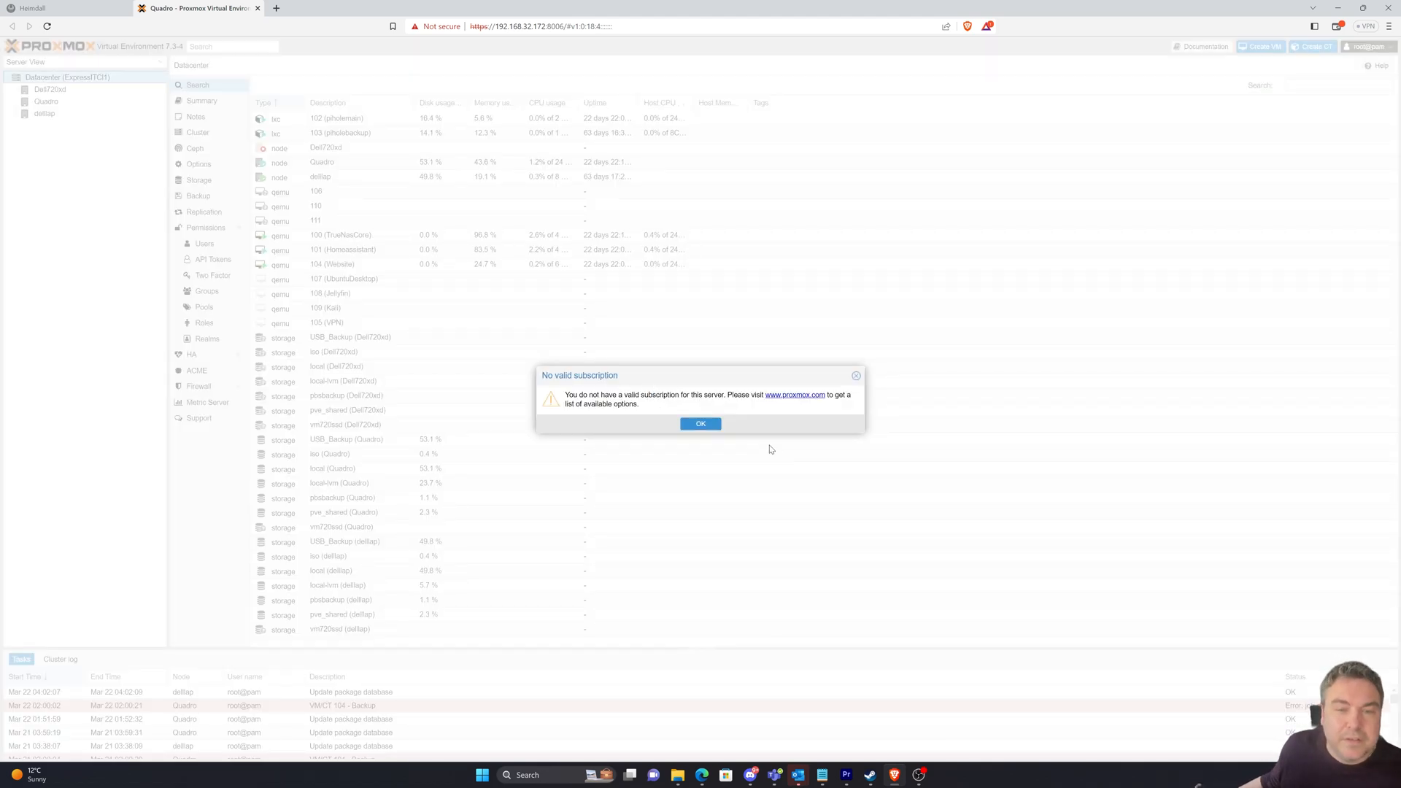
click(700, 423)
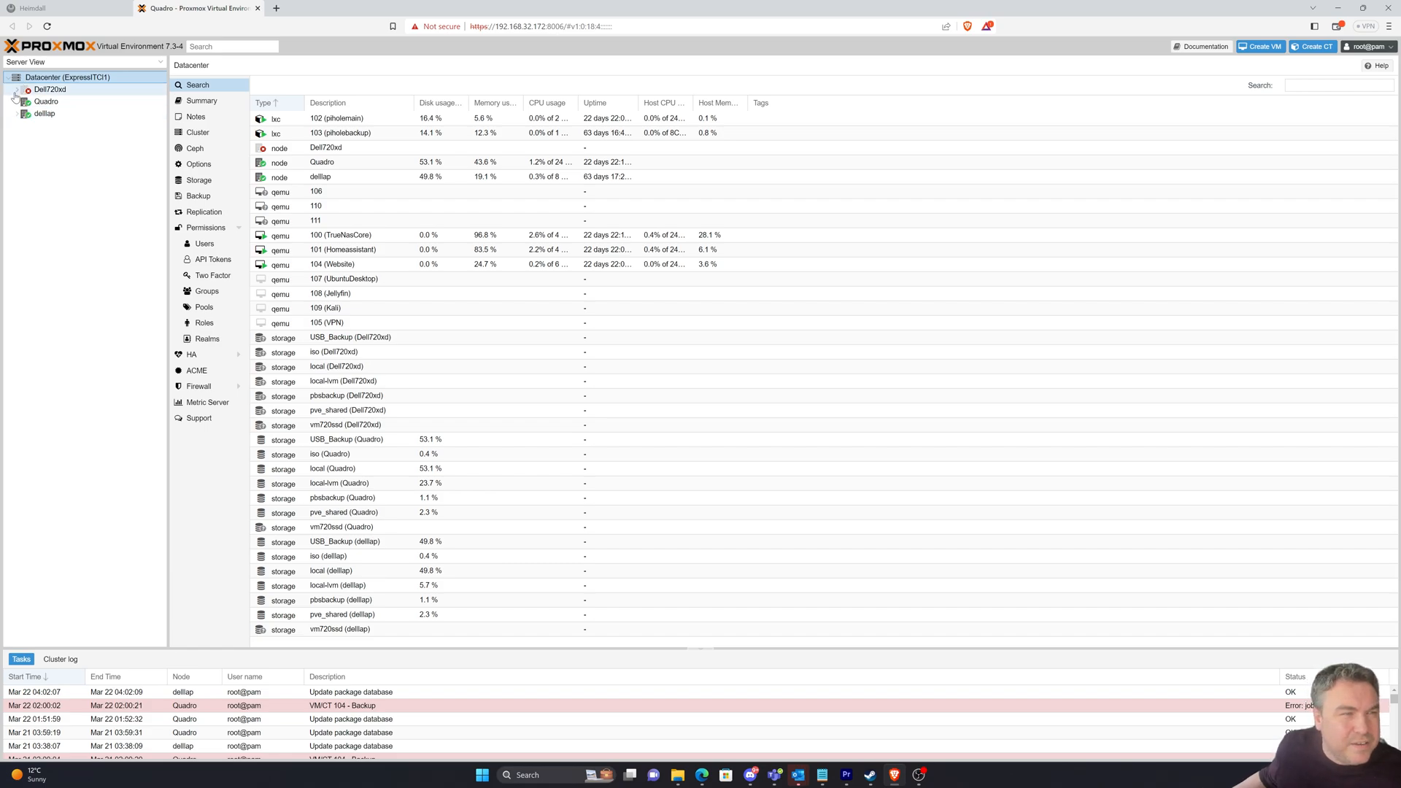
- Select and expand dellap to list its pihole backup container, VPN guest and storage
click(43, 114)
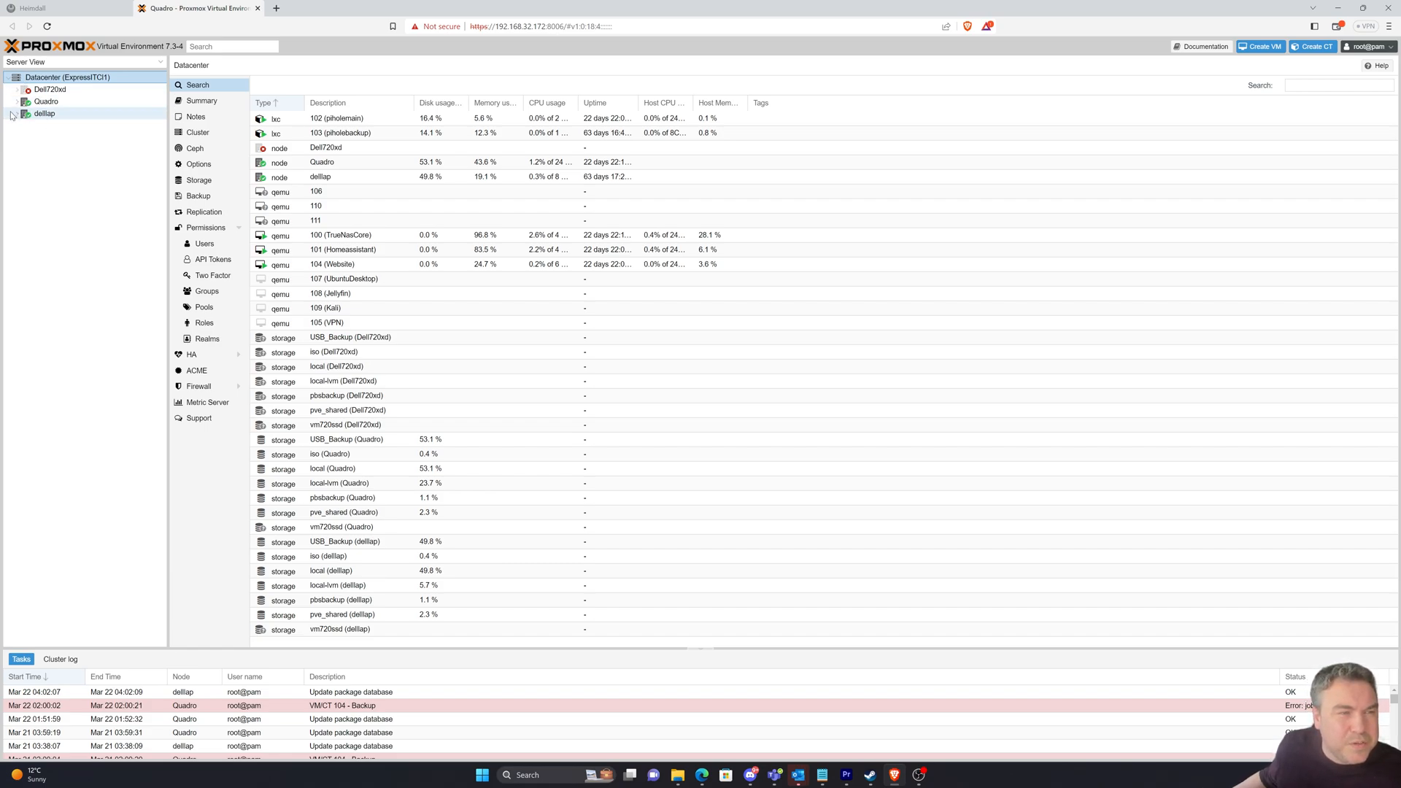
click(13, 114)
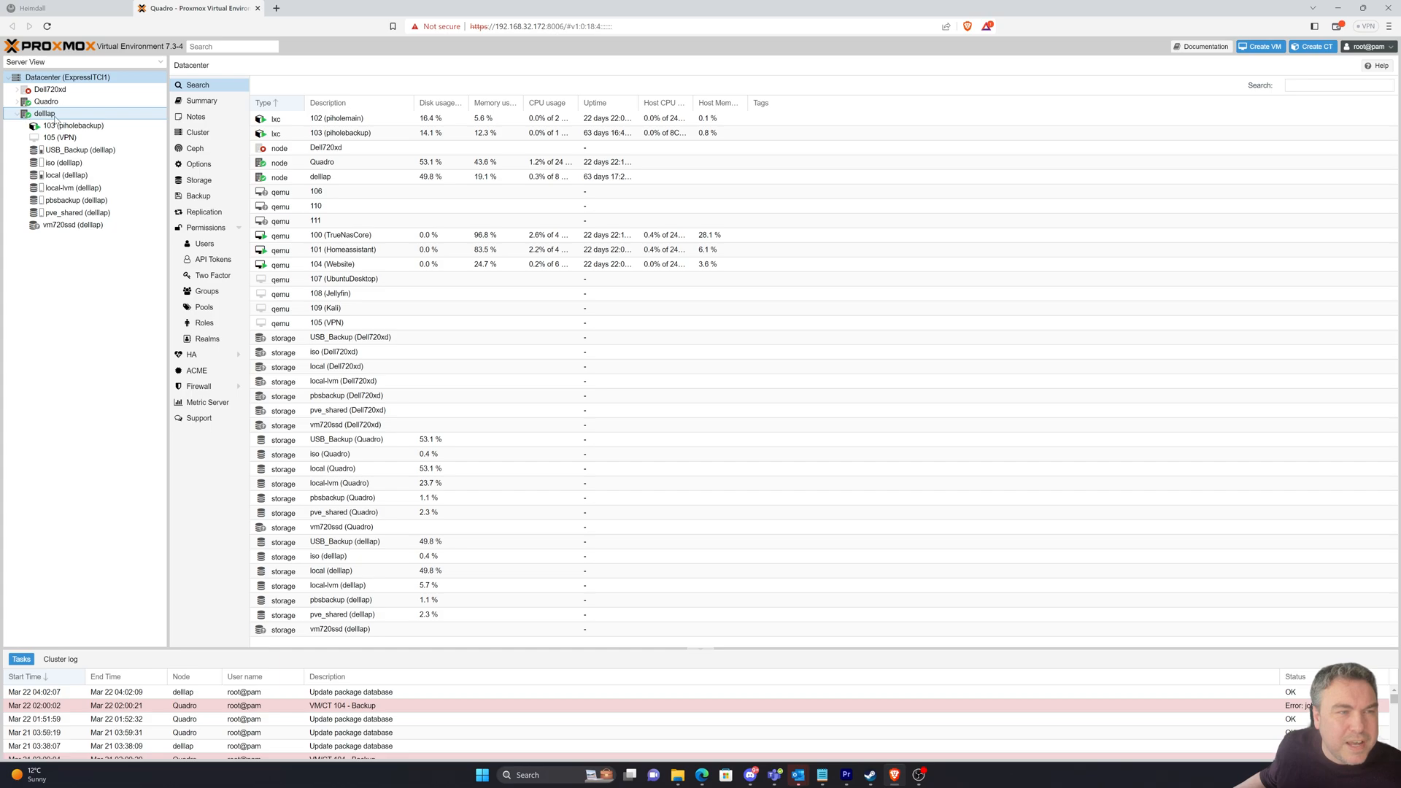
mouse_move(60, 138)
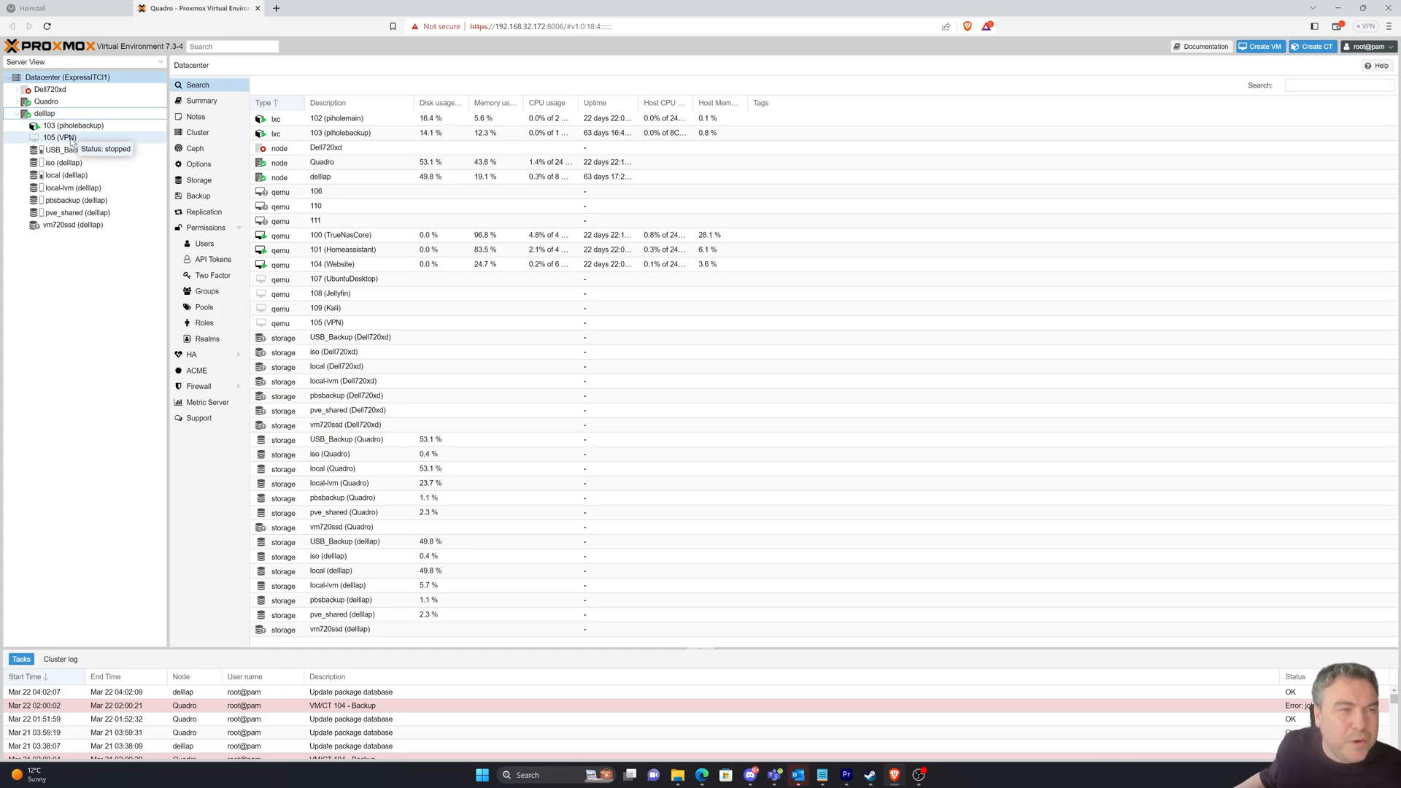
mouse_move(73, 159)
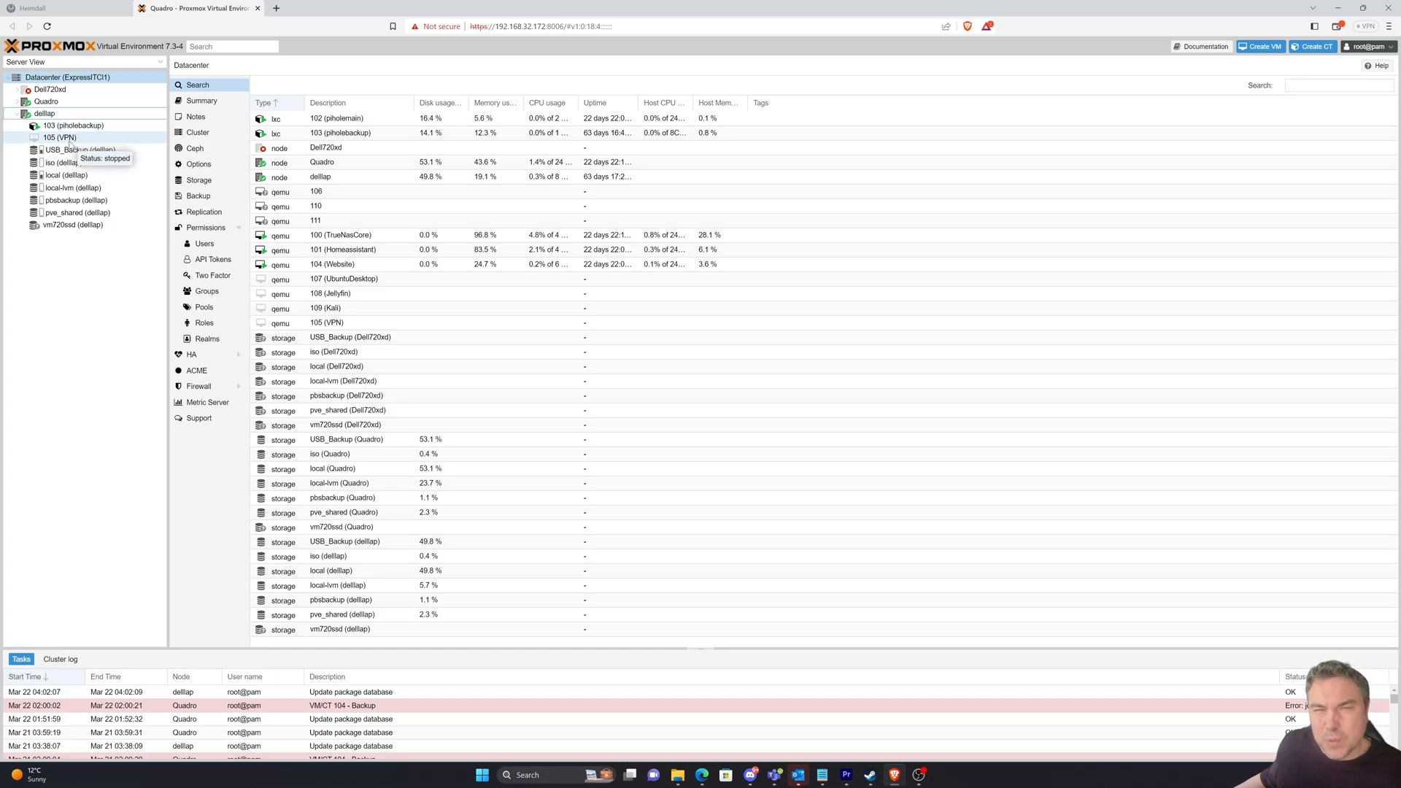
mouse_move(71, 131)
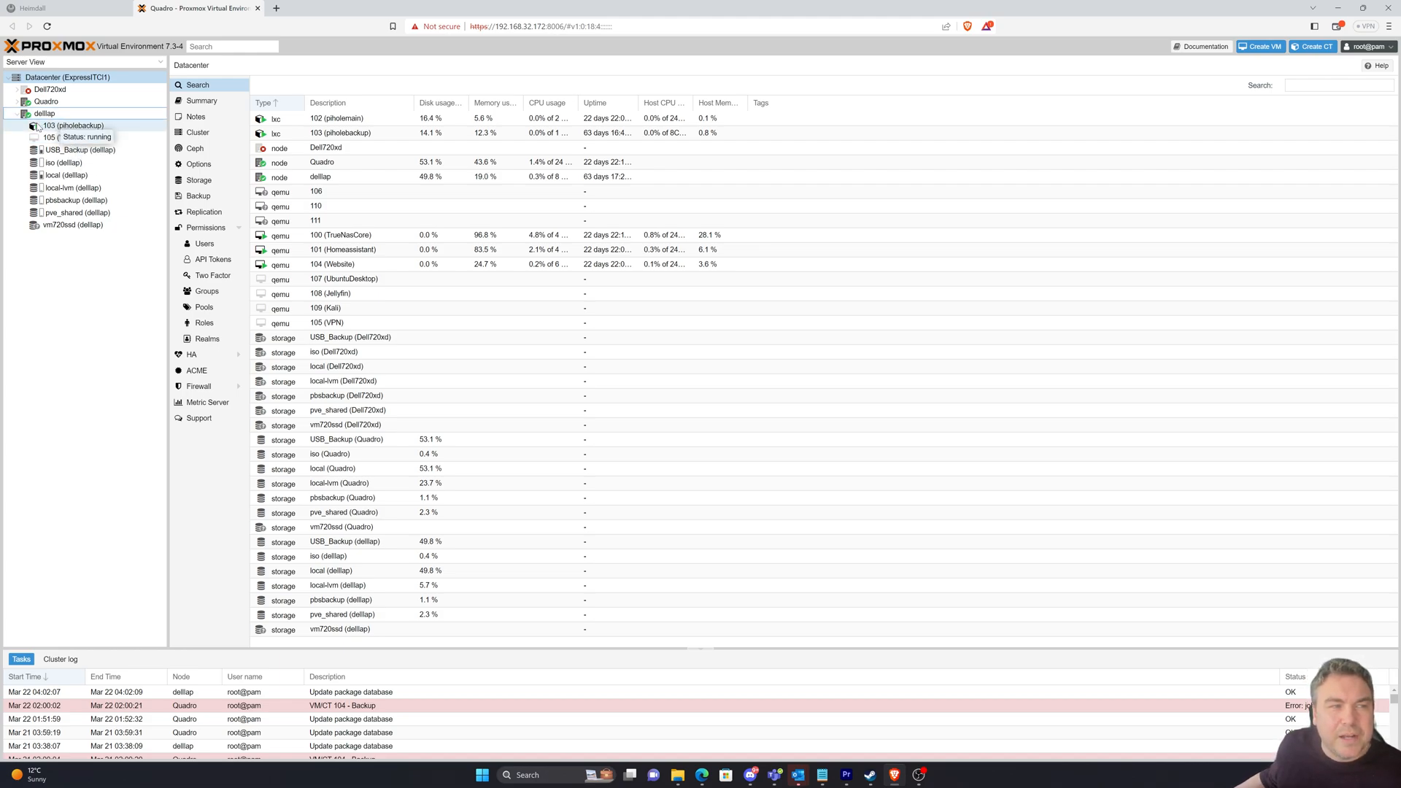
- Expand Quadro to show pihole, TrueNAS, Home Assistant, website guests and storage pools
click(27, 101)
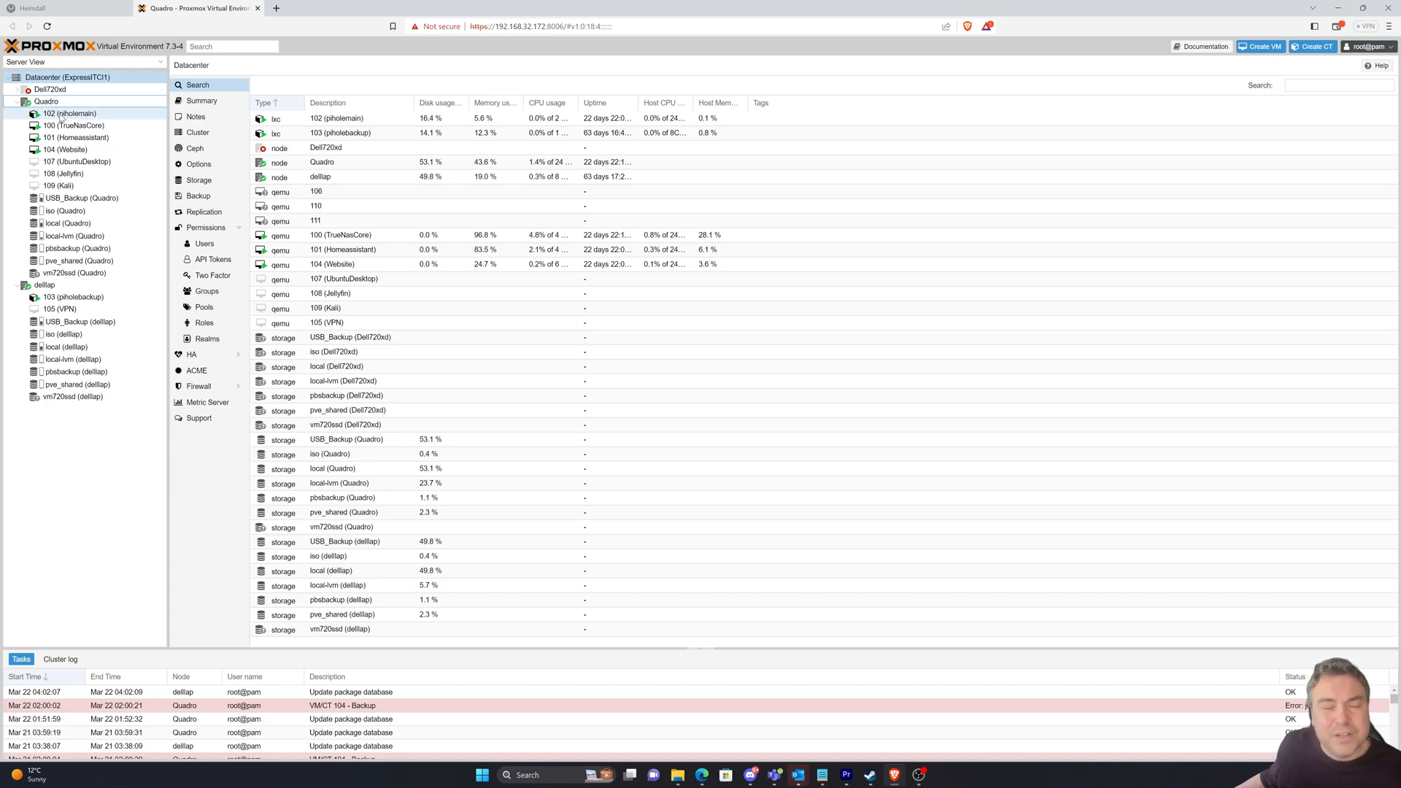
mouse_move(110, 130)
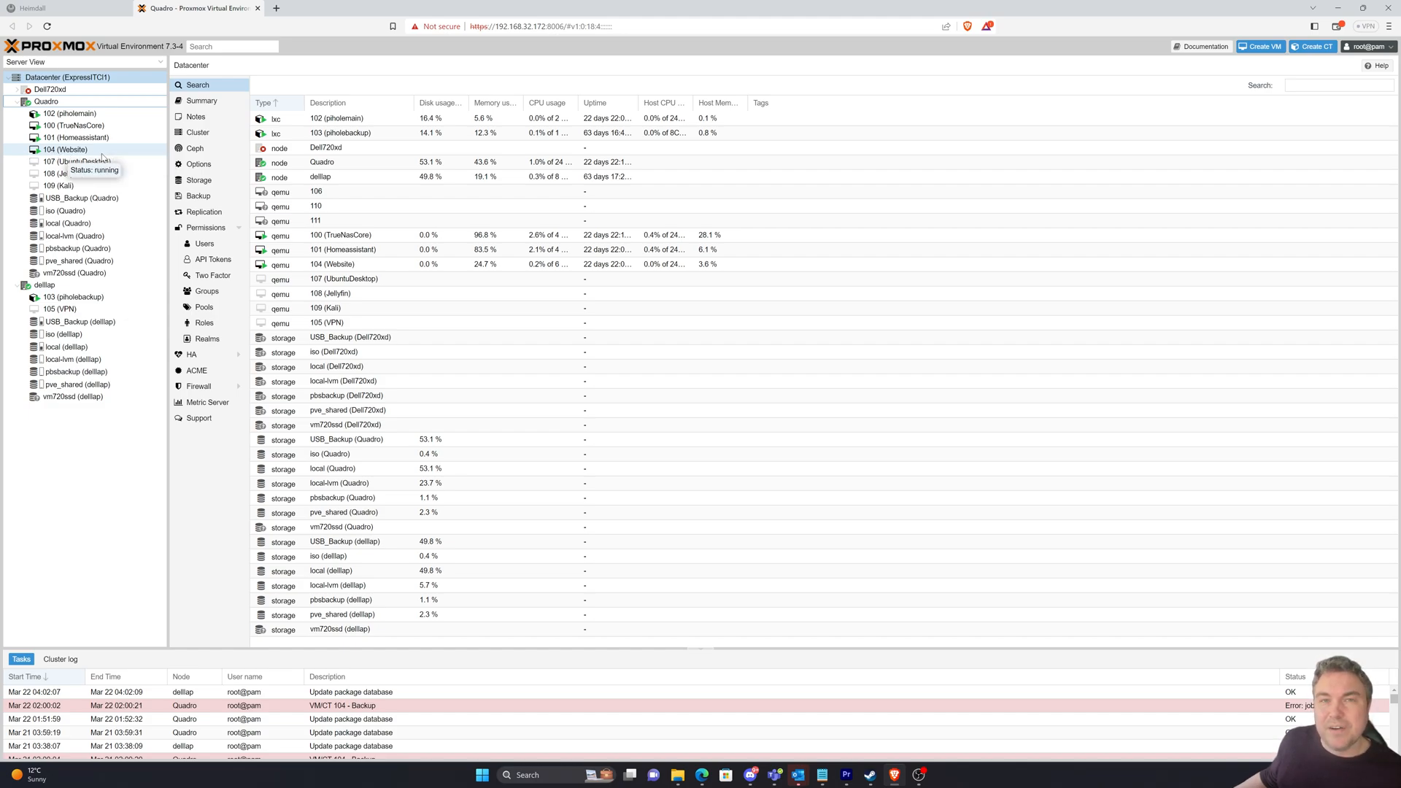
mouse_move(93, 180)
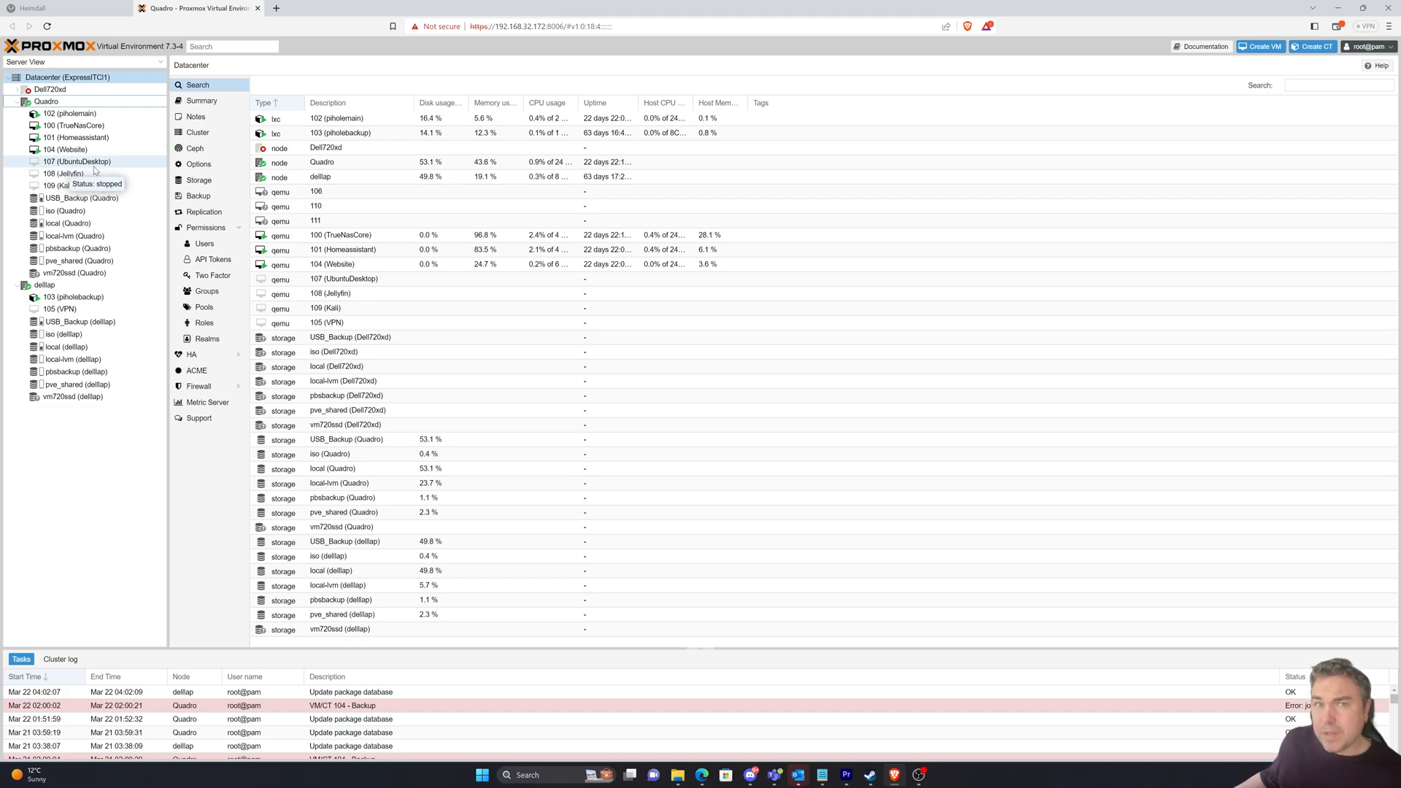
mouse_move(76, 174)
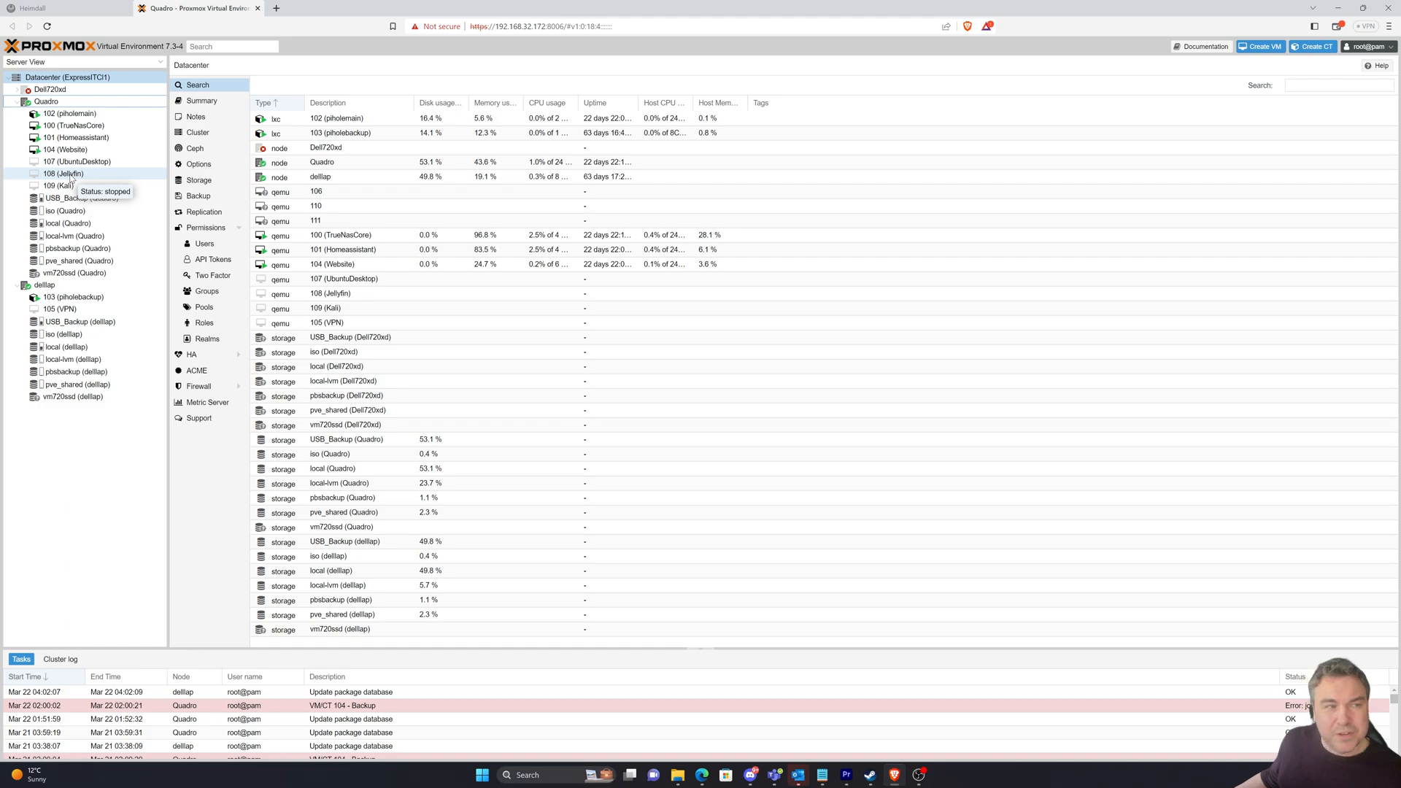
mouse_move(60, 185)
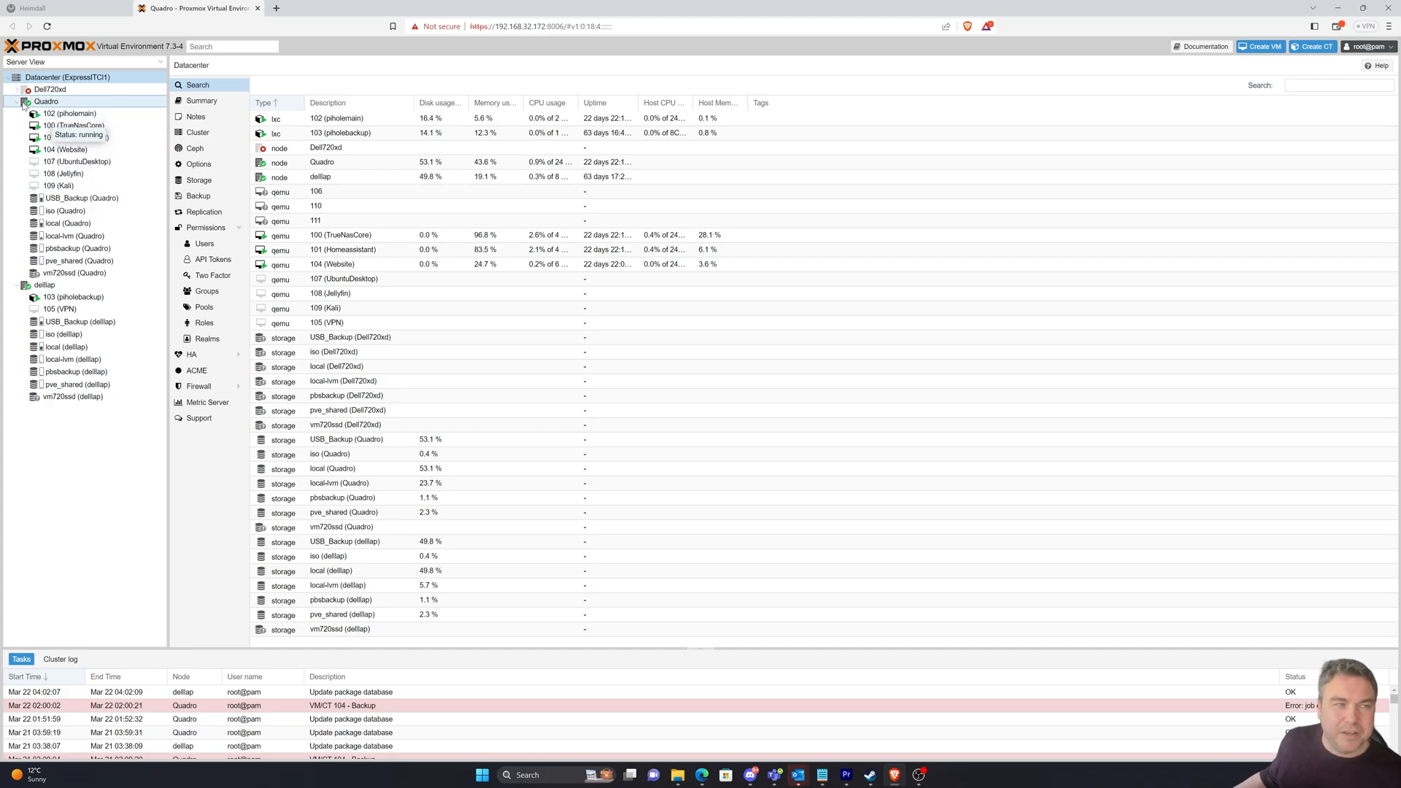
- Expand Dell720xd to list guests 106, 110, 111 and its storage pools
click(24, 88)
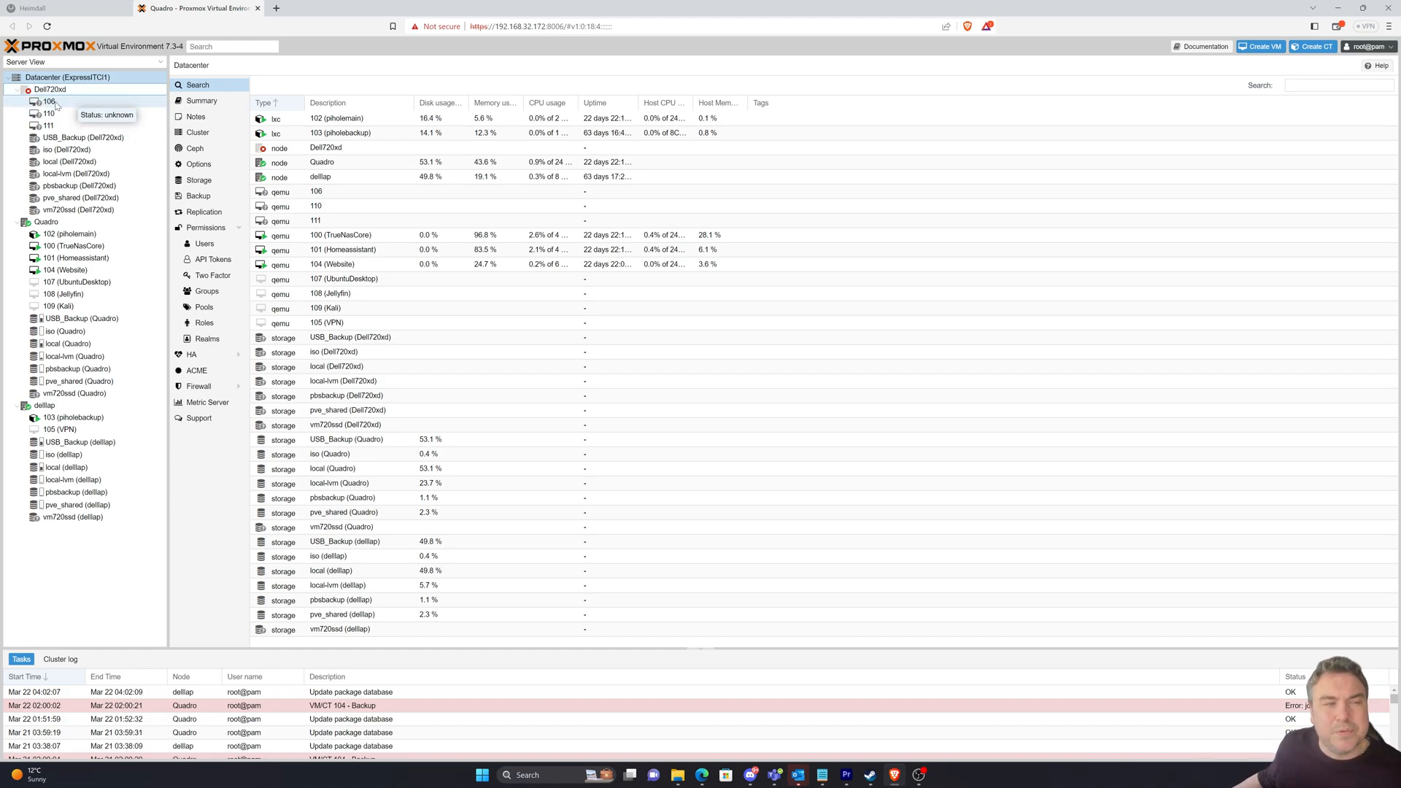
mouse_move(71, 126)
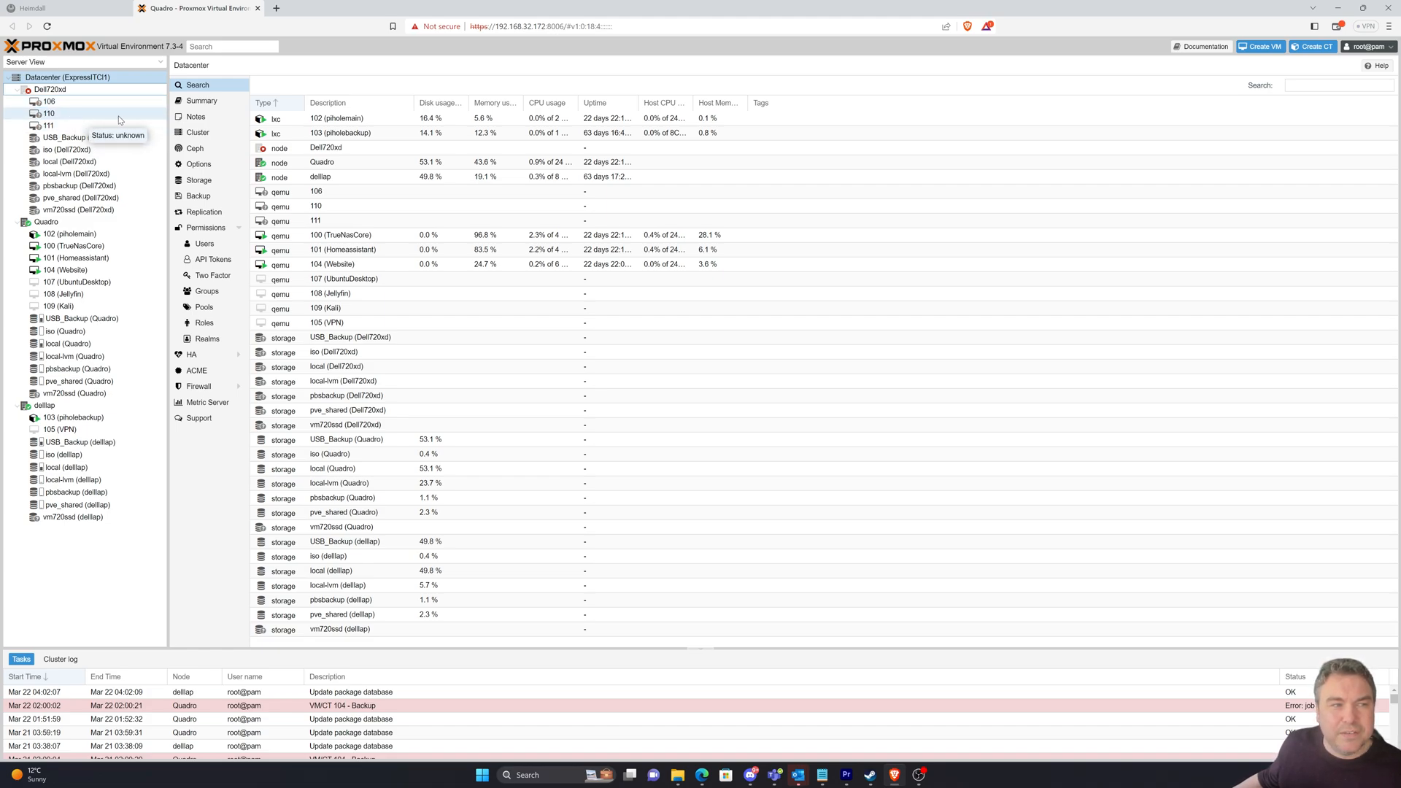
mouse_move(99, 123)
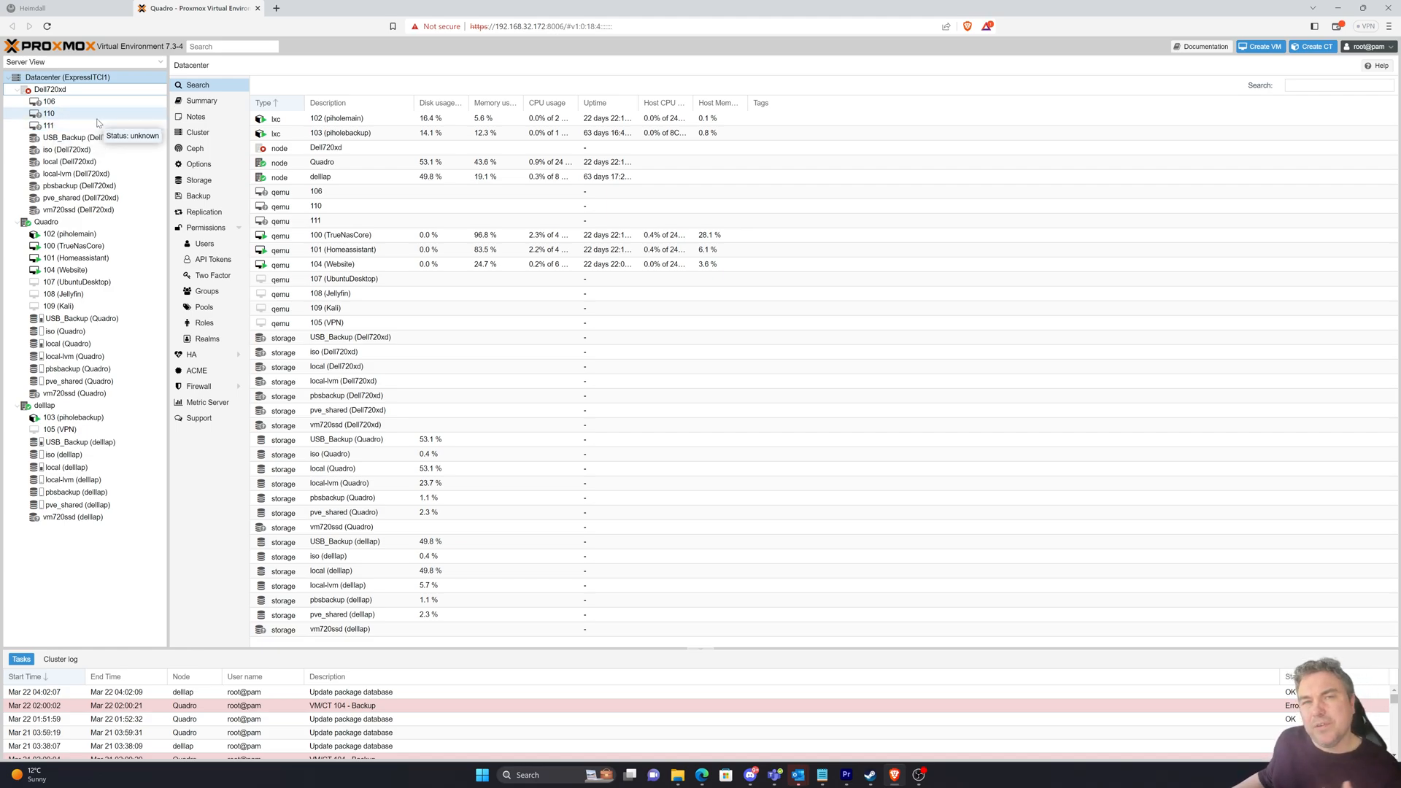
mouse_move(95, 122)
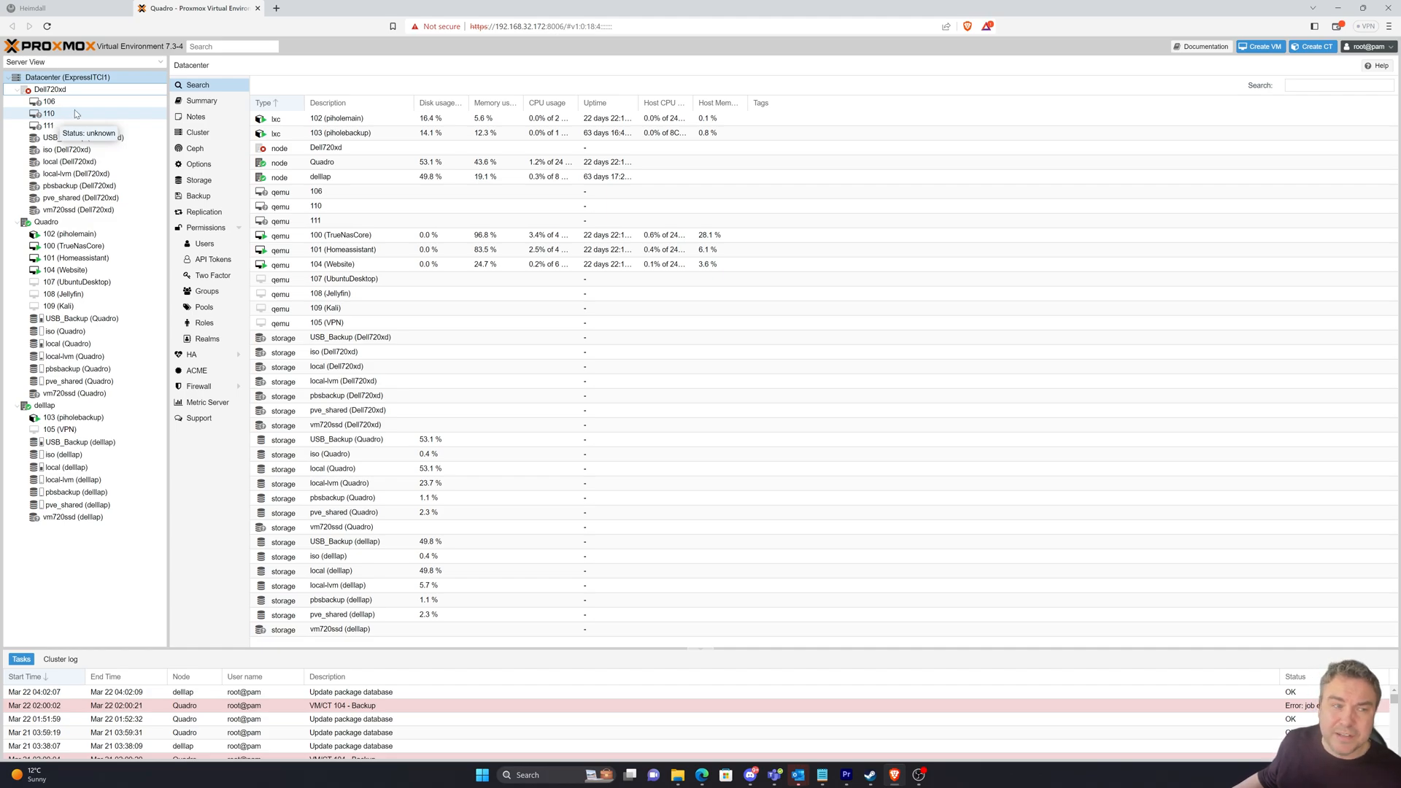
mouse_move(56, 187)
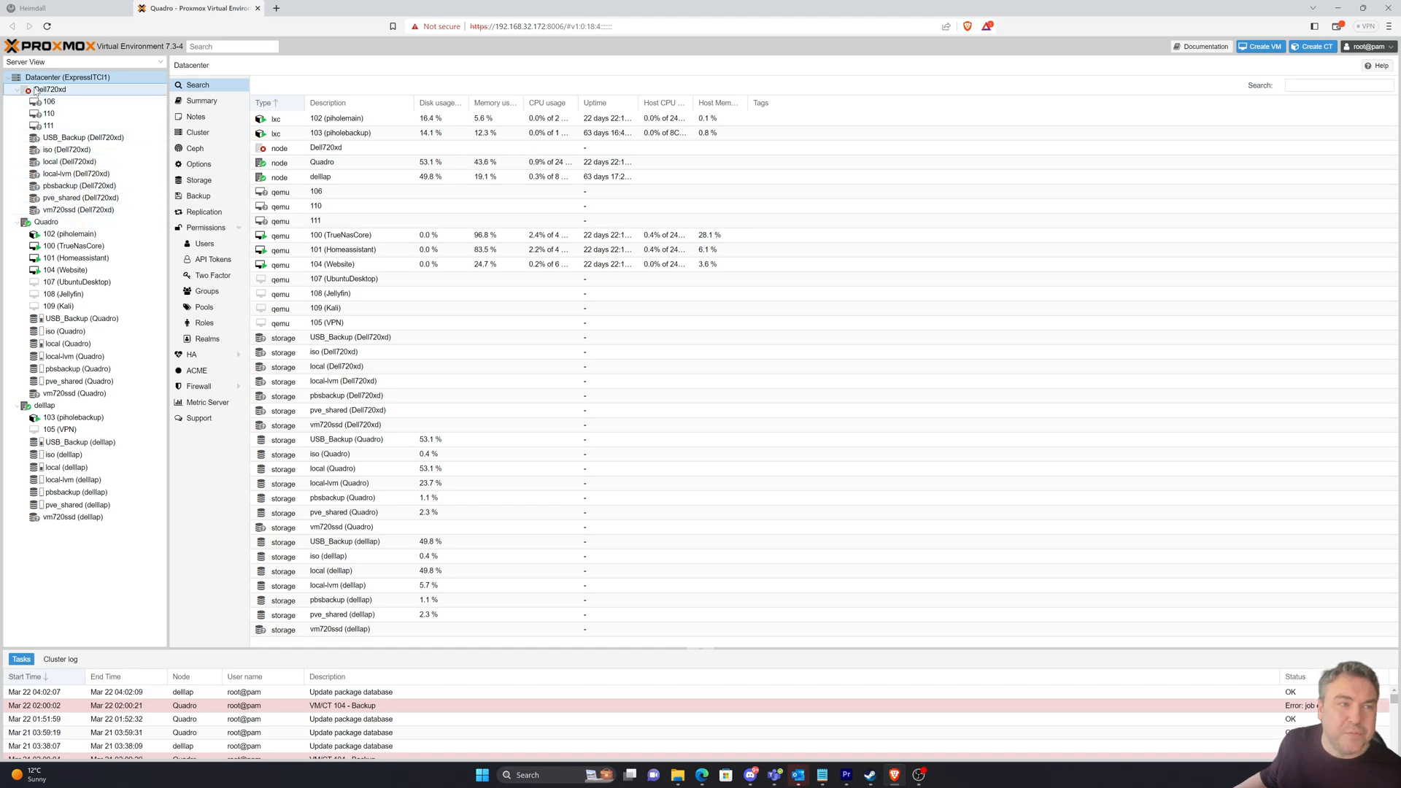
click(78, 281)
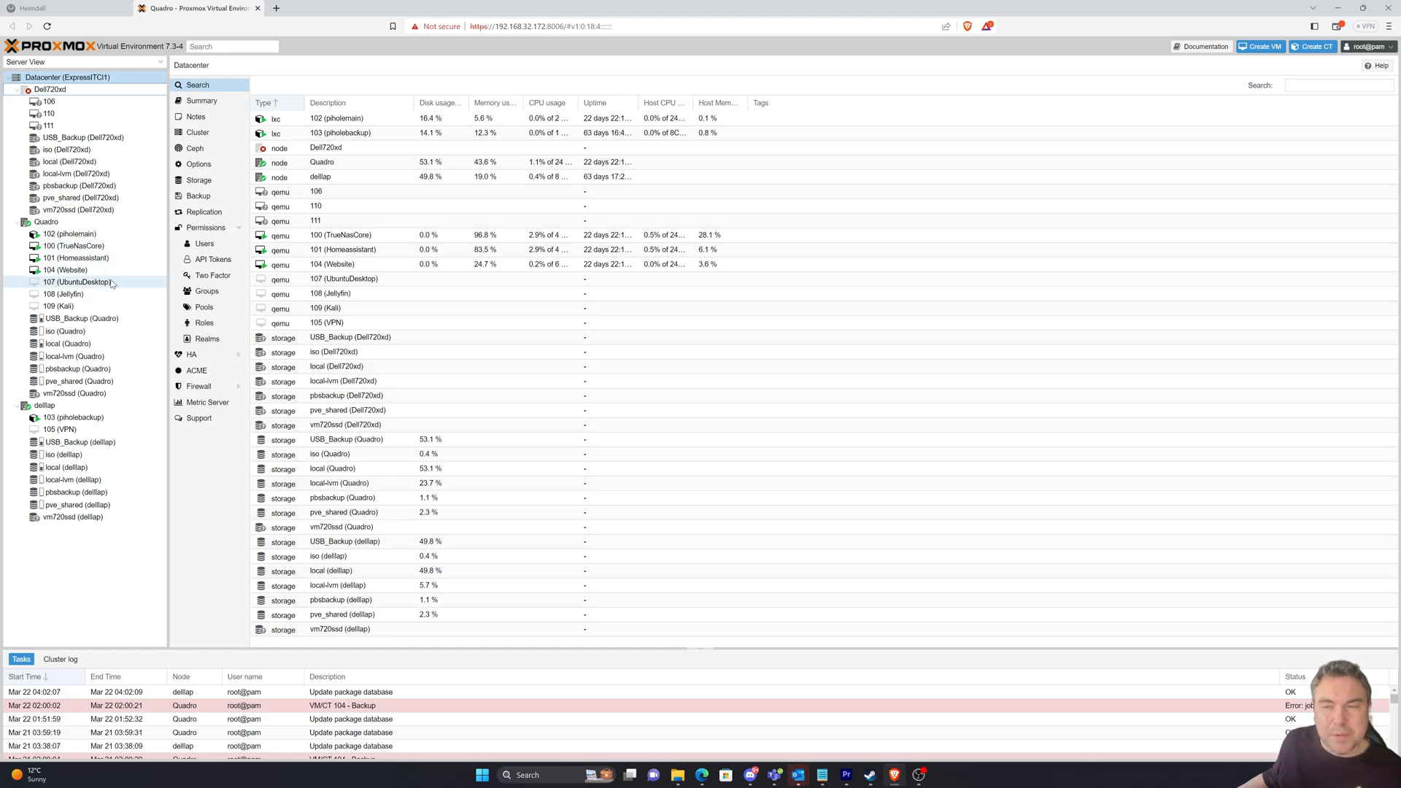
mouse_move(124, 284)
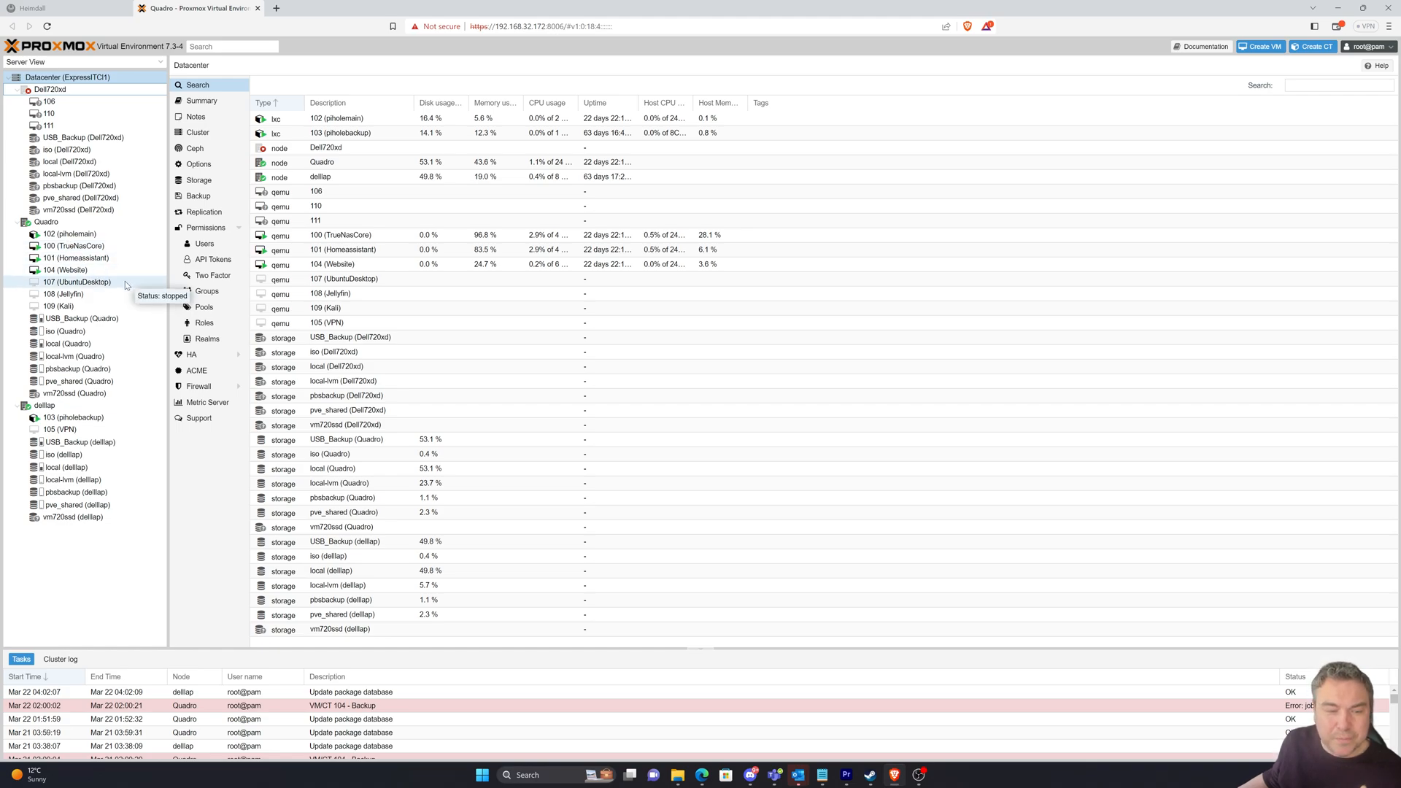
mouse_move(385, 709)
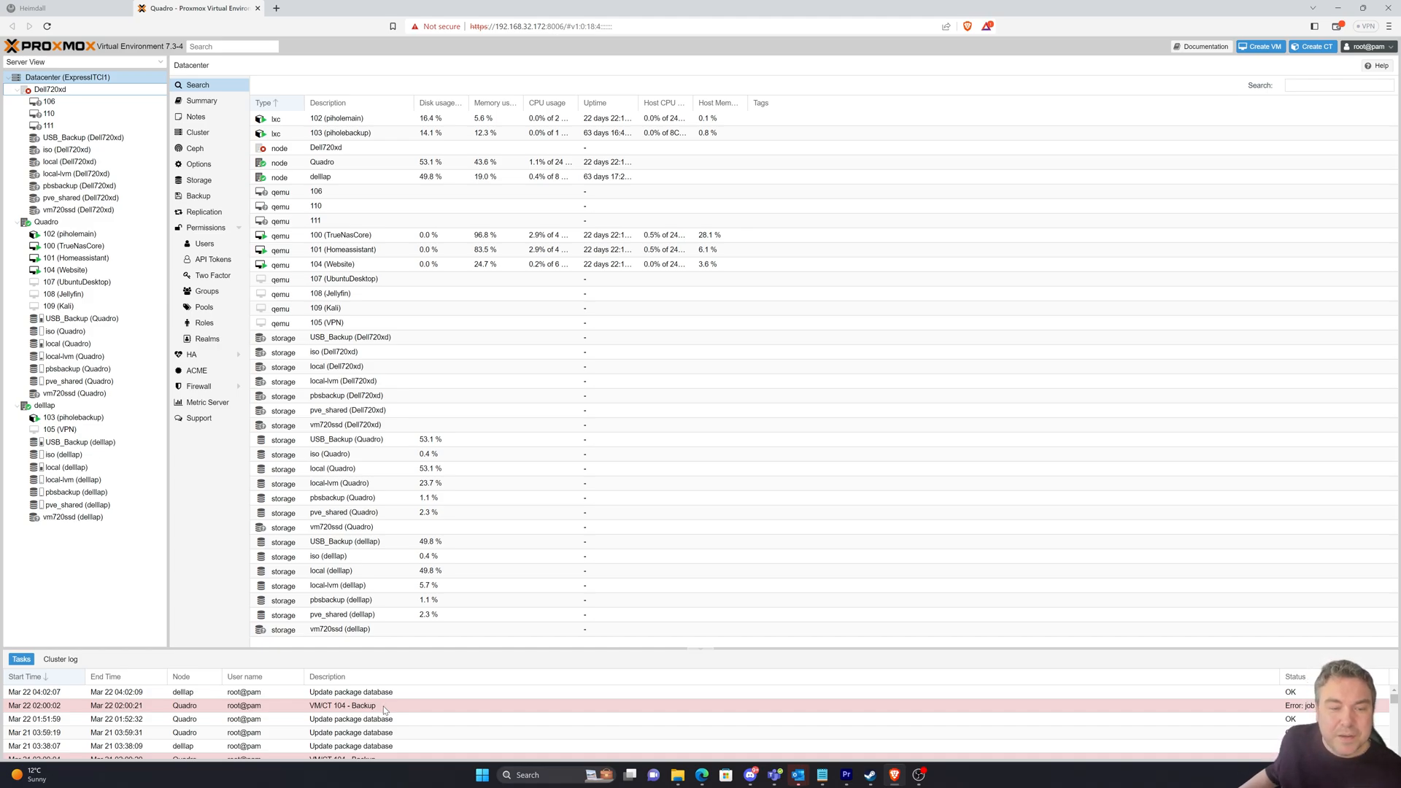
- Scroll the Tasks panel to older March 19–20 entries with failed backups for 104 and 105
scroll(down, 3)
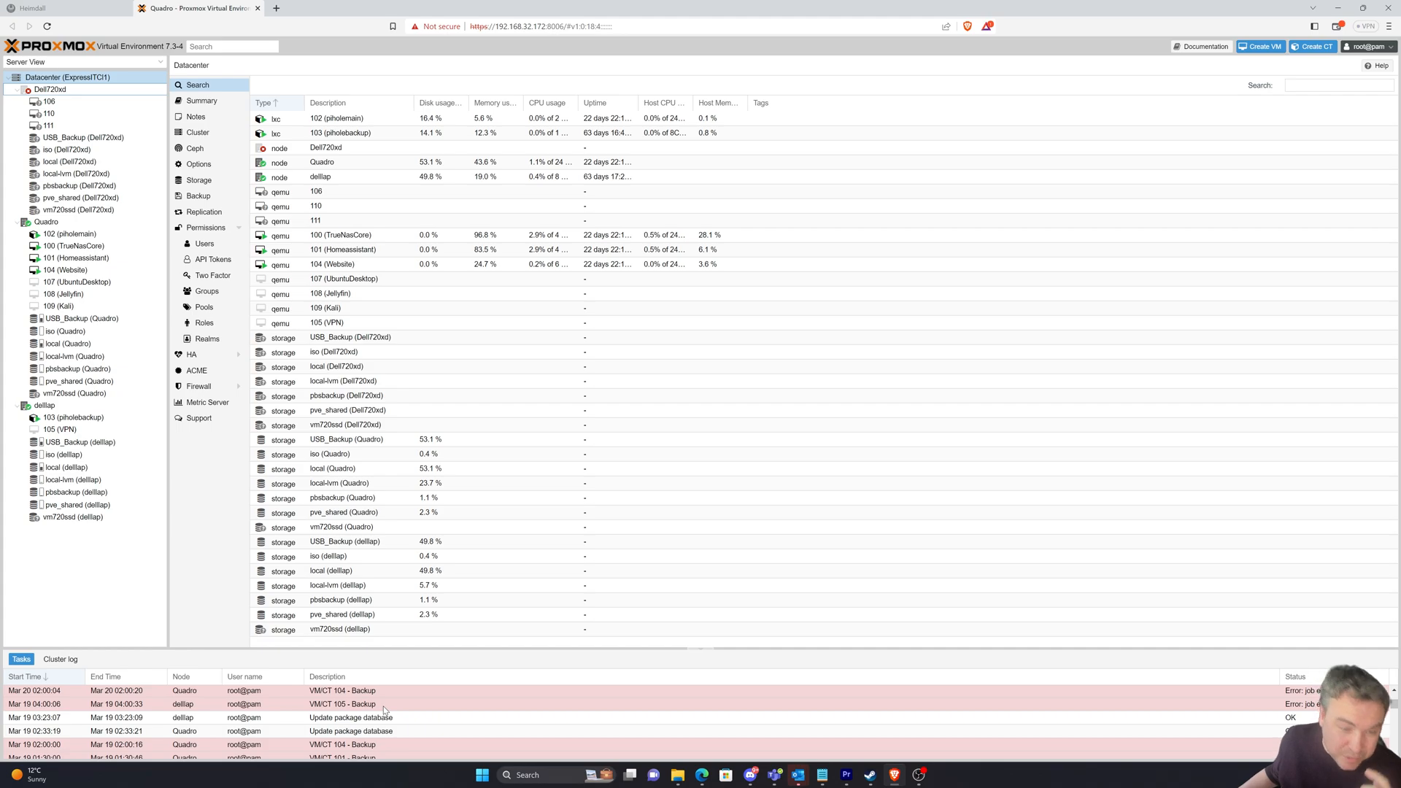